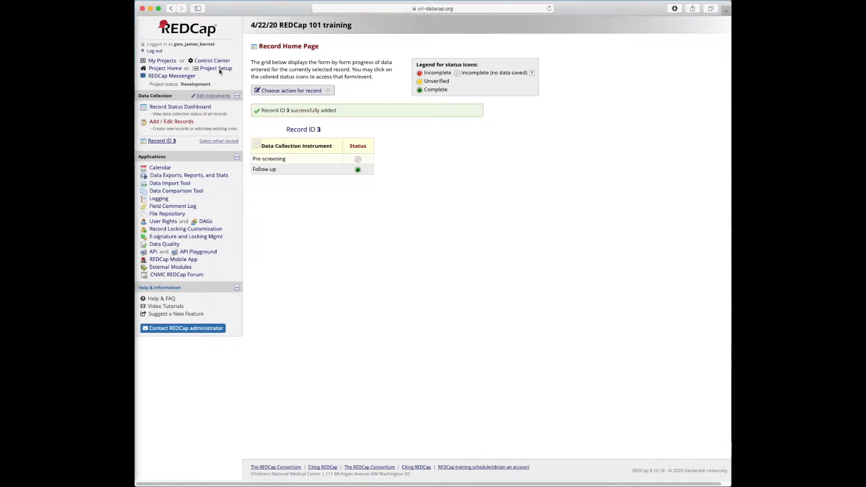
Step: Create a new instrument named Physical Exam from the Online Designer
click(216, 67)
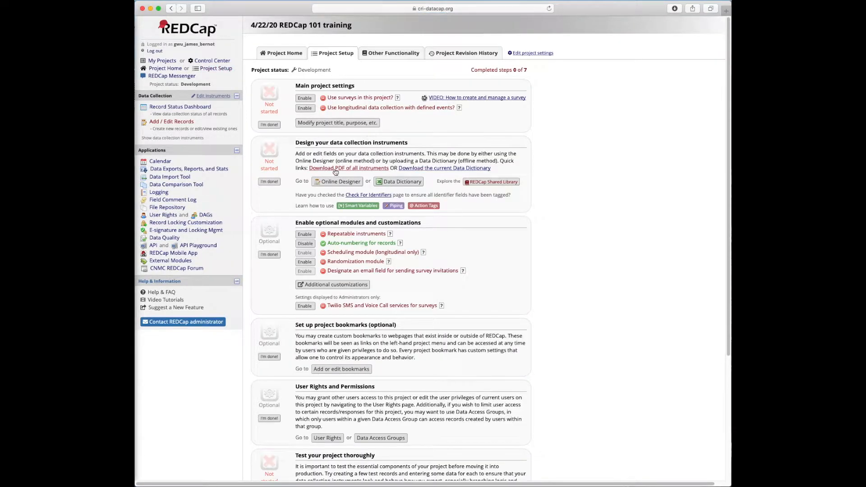
click(339, 181)
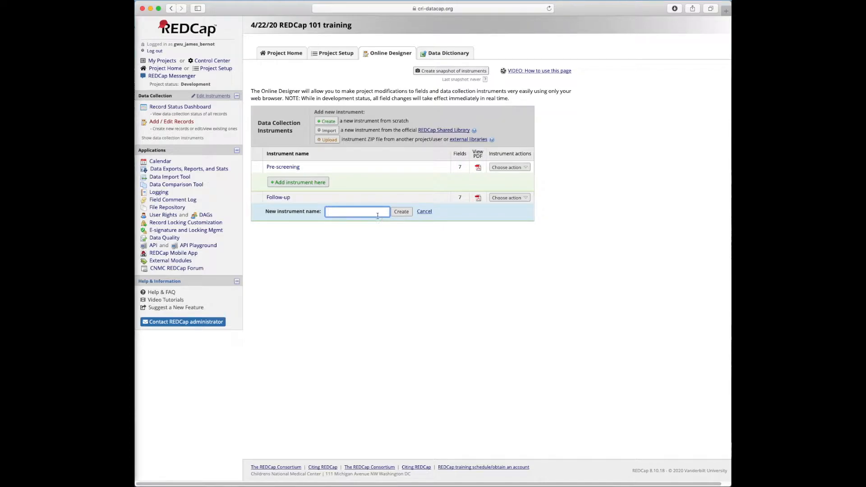
text(Physical Exam)
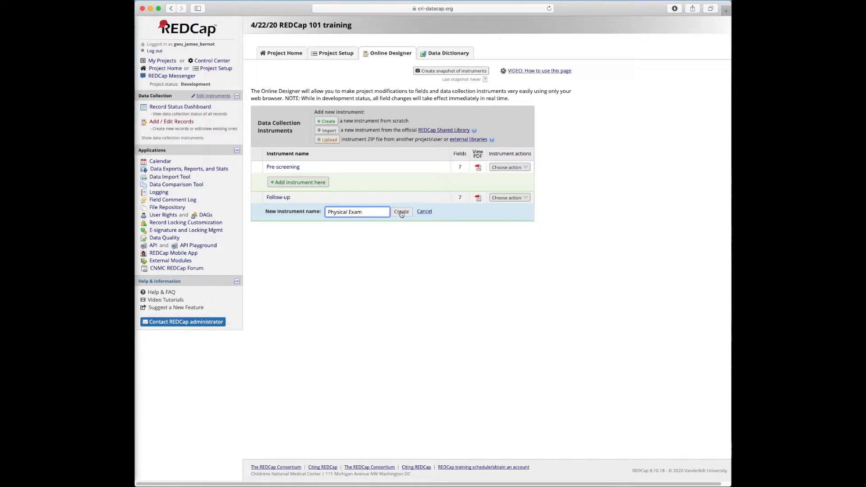
click(400, 211)
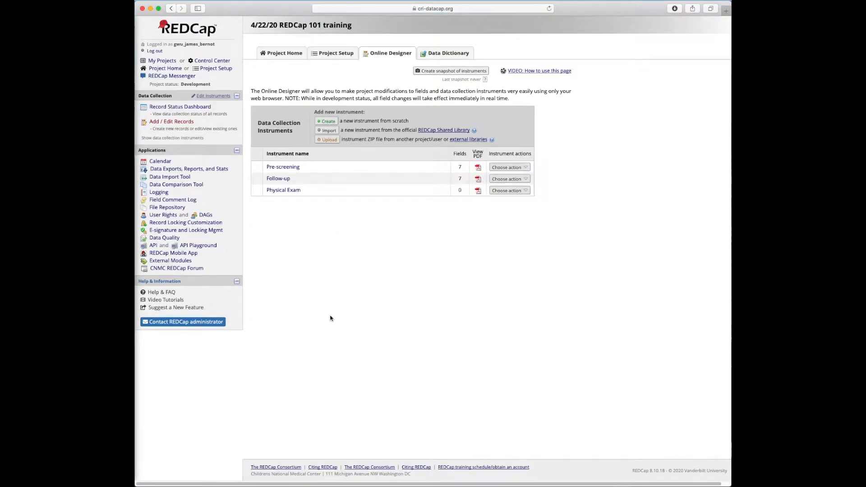
mouse_move(411, 375)
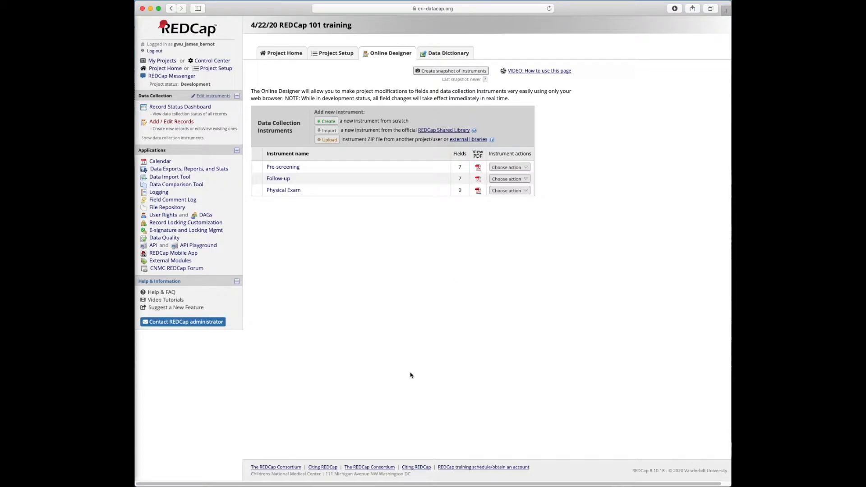
mouse_move(415, 370)
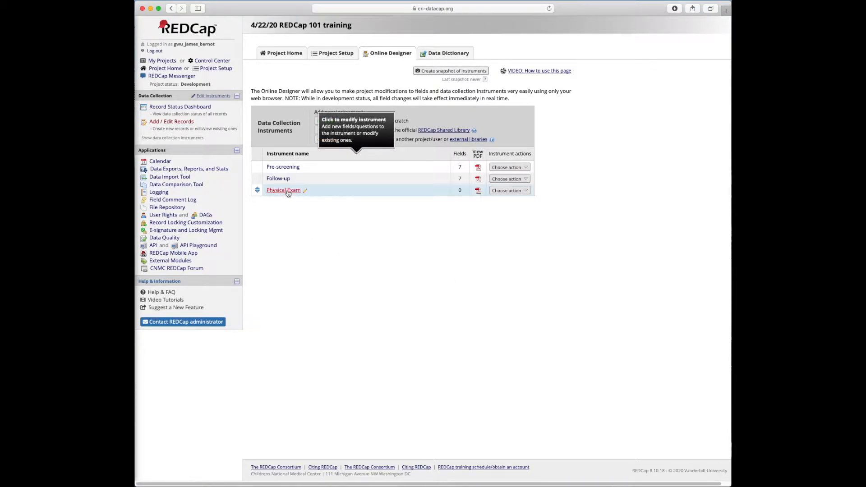
Step: Open Physical Exam for editing and start a blank new field
click(283, 190)
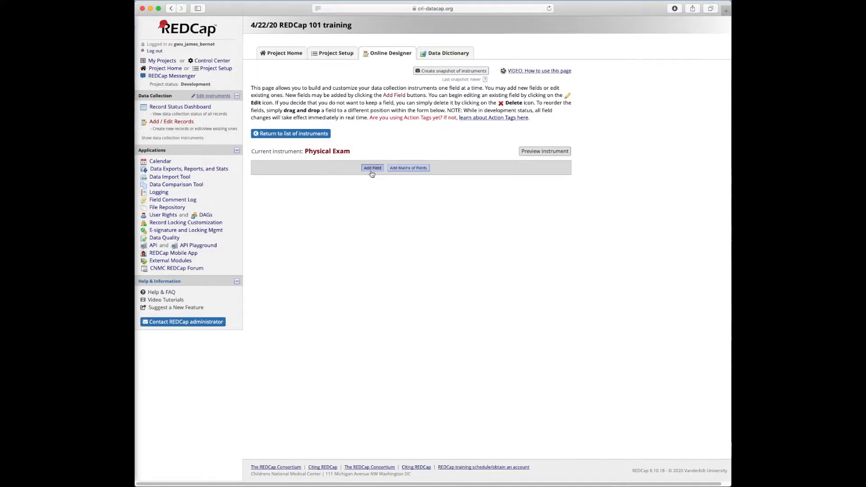
mouse_move(445, 241)
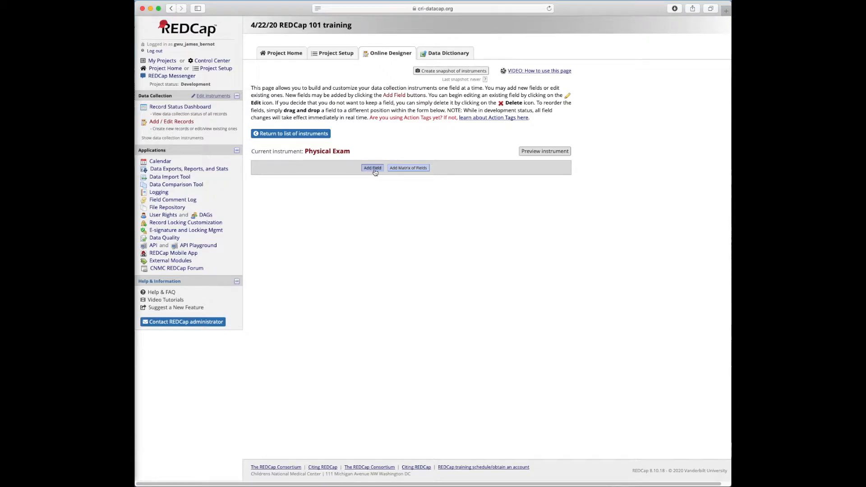
click(373, 168)
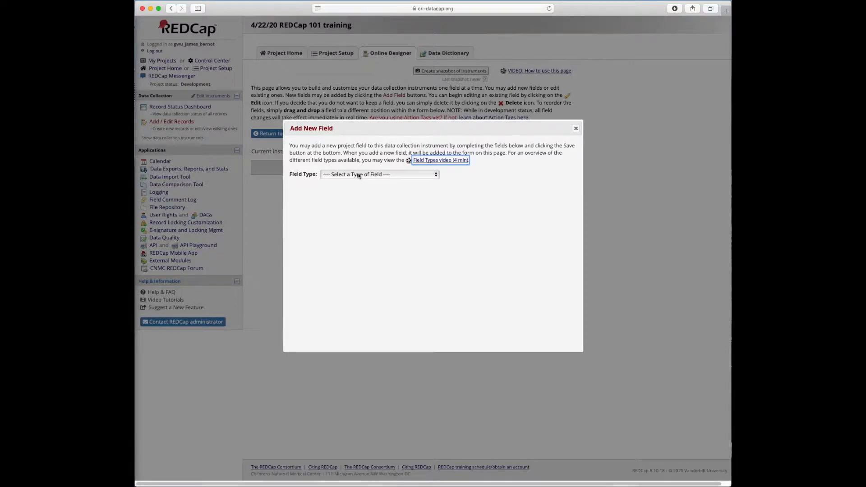
Step: Add a text field 'Date of physical exam', variable pe_date, validated as Date (M-D-Y), and save it
click(379, 174)
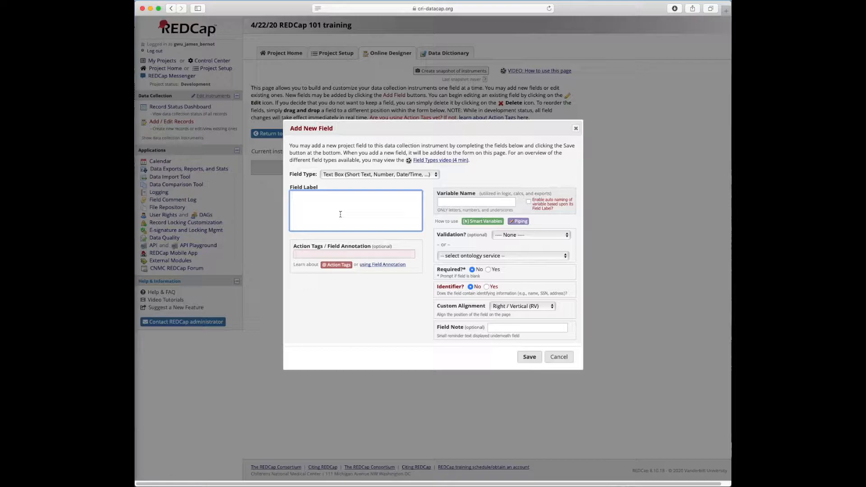
text(Date of physical exam)
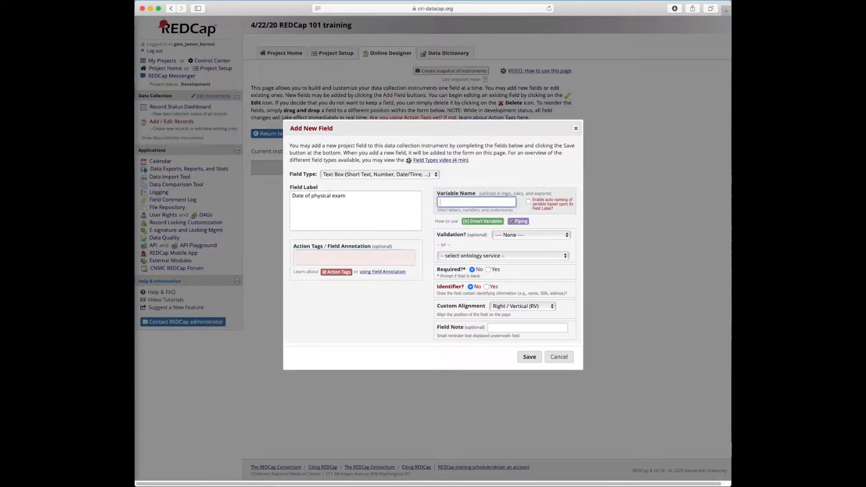
text(pe_date)
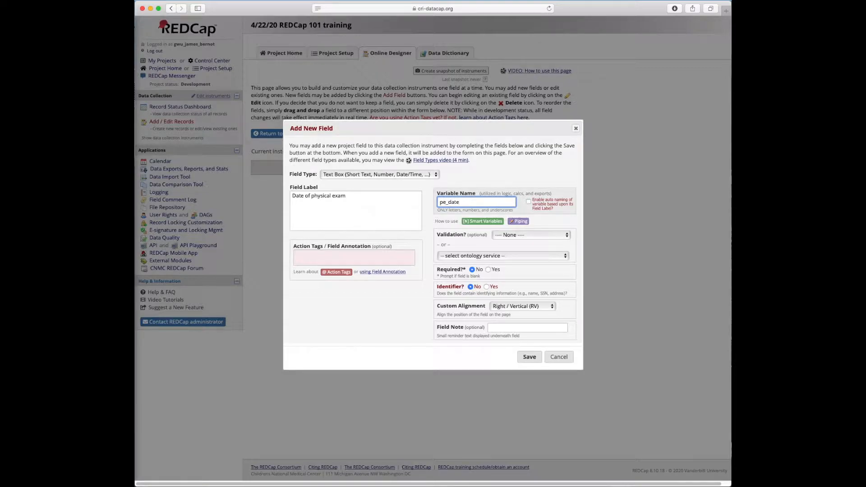
click(529, 235)
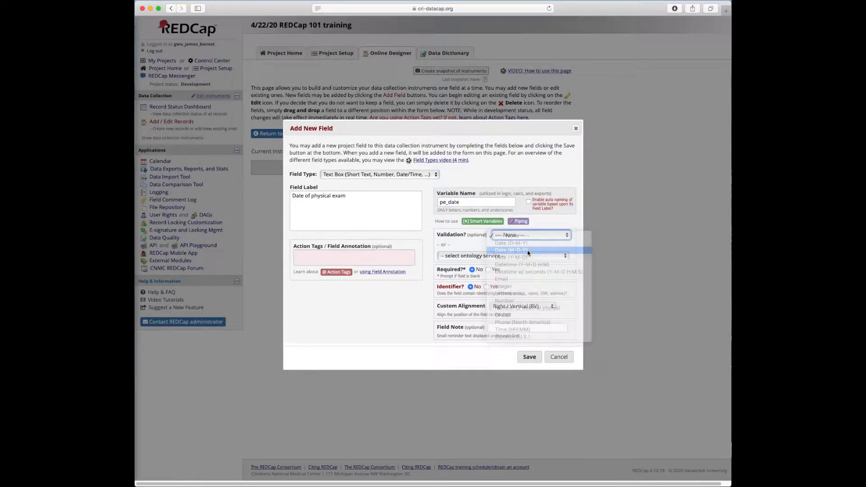
click(512, 250)
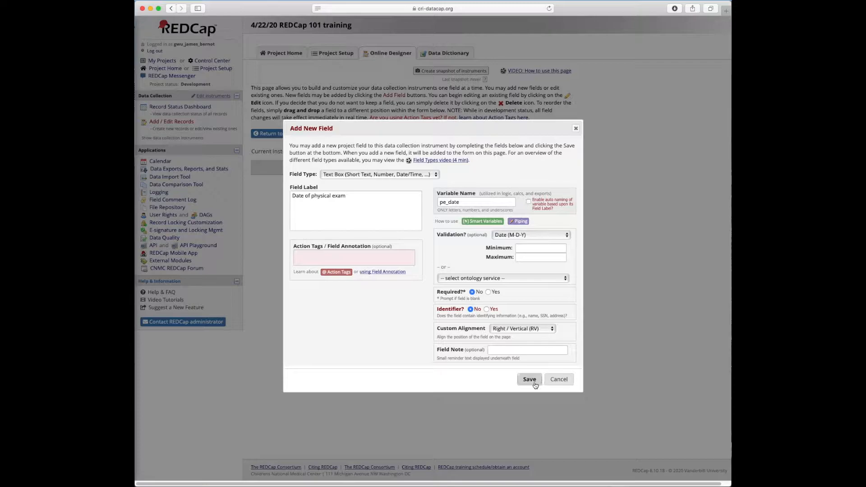
click(528, 379)
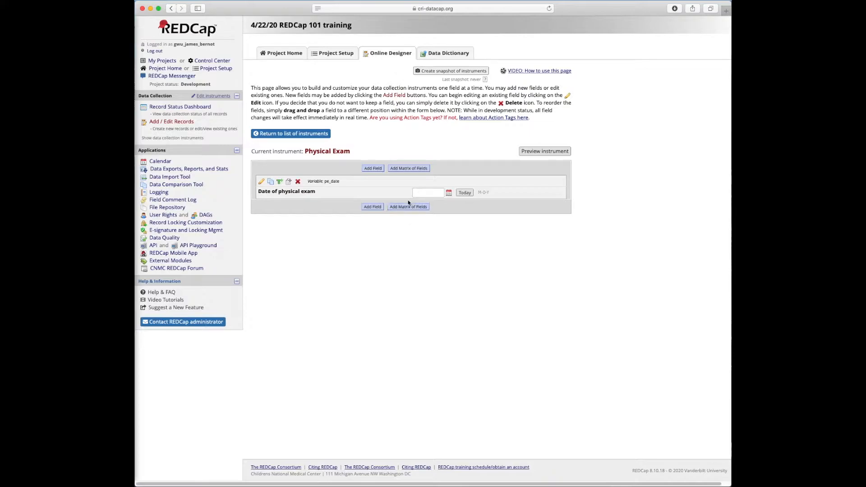
mouse_move(408, 206)
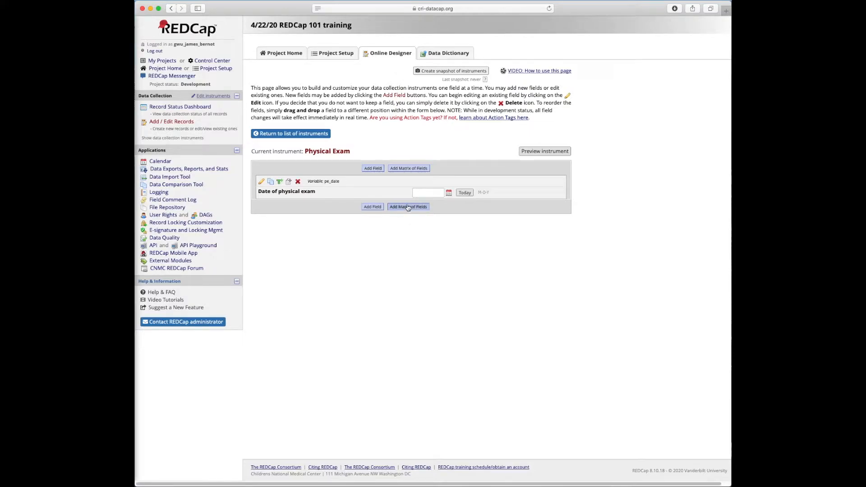
mouse_move(402, 210)
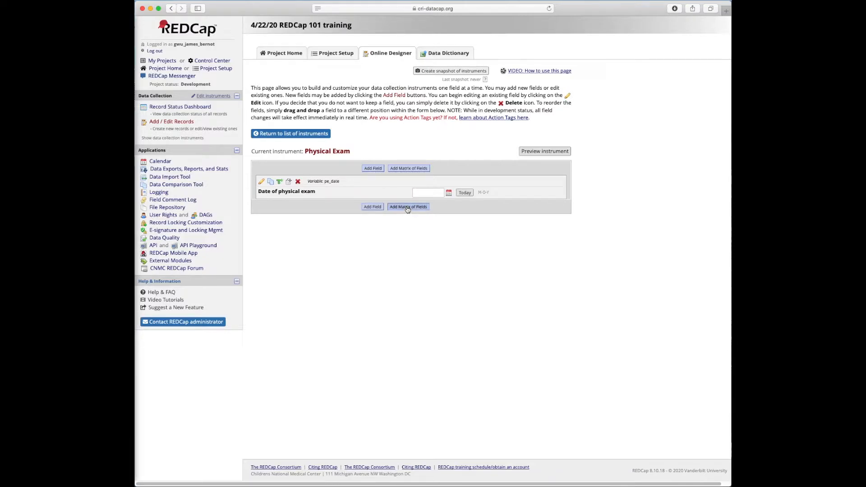
Step: Start a matrix of fields headed Physical Exam and add a second empty row
click(407, 206)
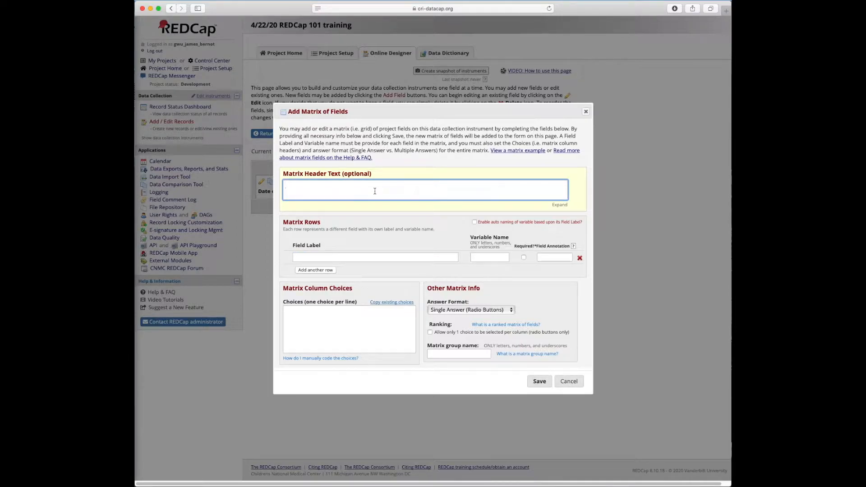
text(Physical Exam)
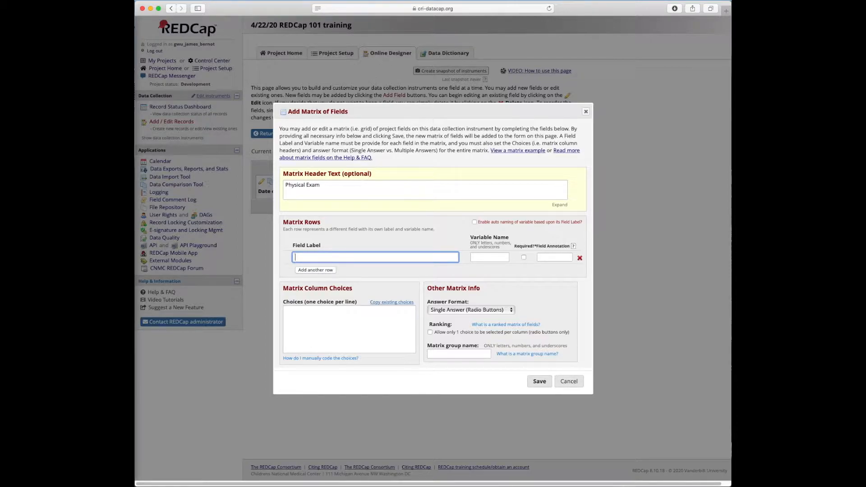
click(315, 269)
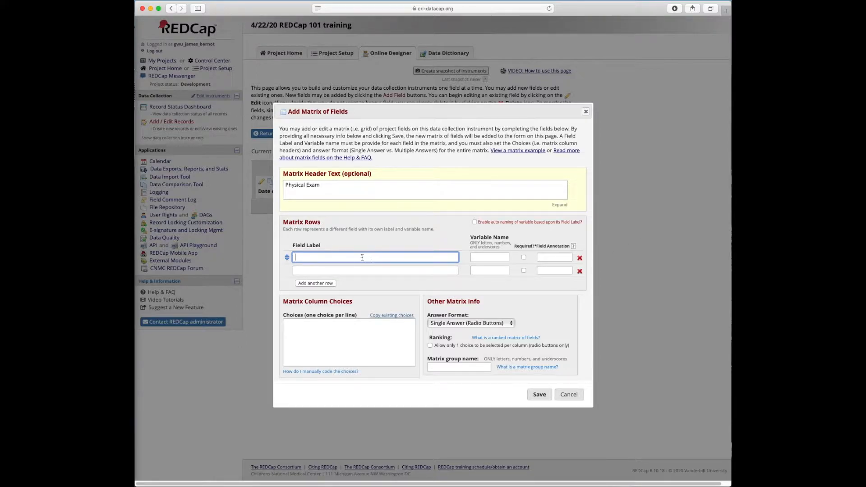
Step: Label the first two matrix rows HEENT and Respiratory and add a third row
text(H)
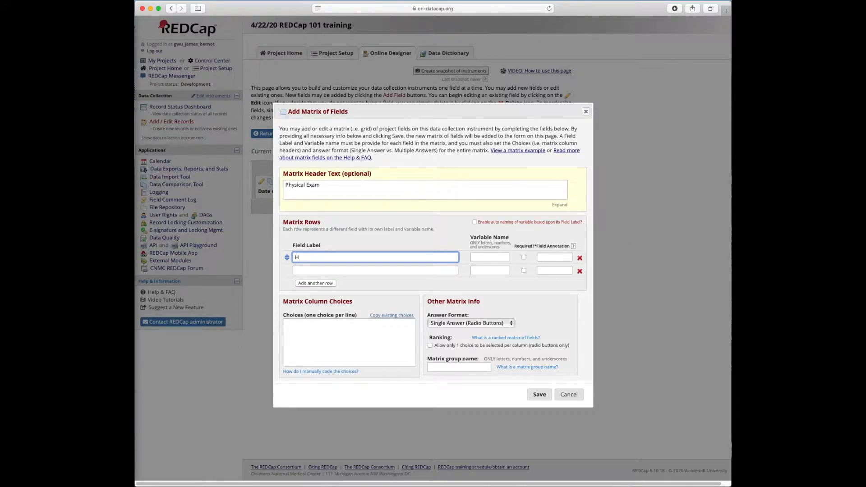
text(EENT)
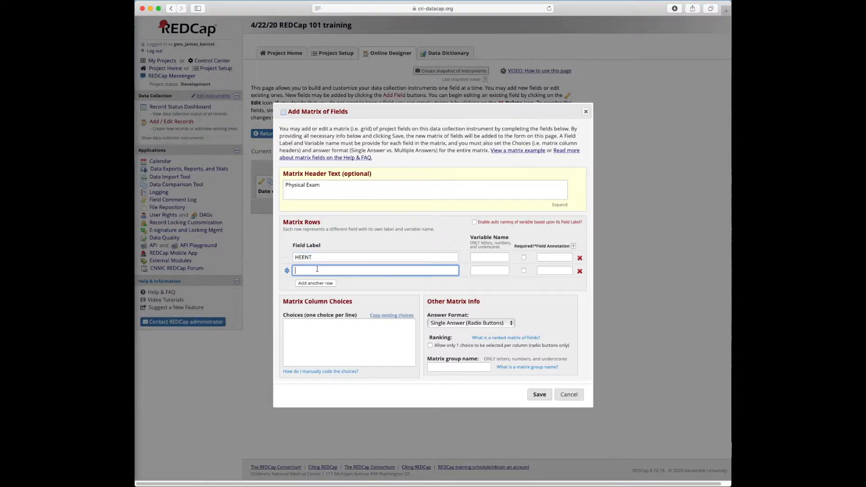
text(Res)
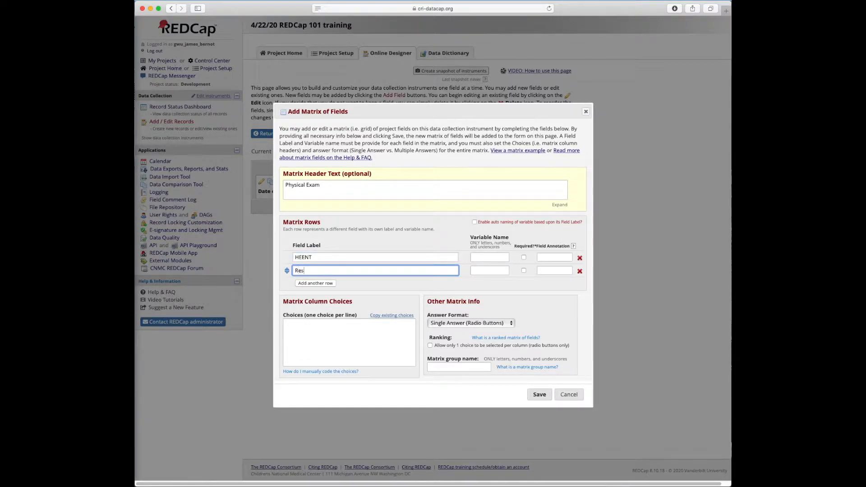
text(piratory)
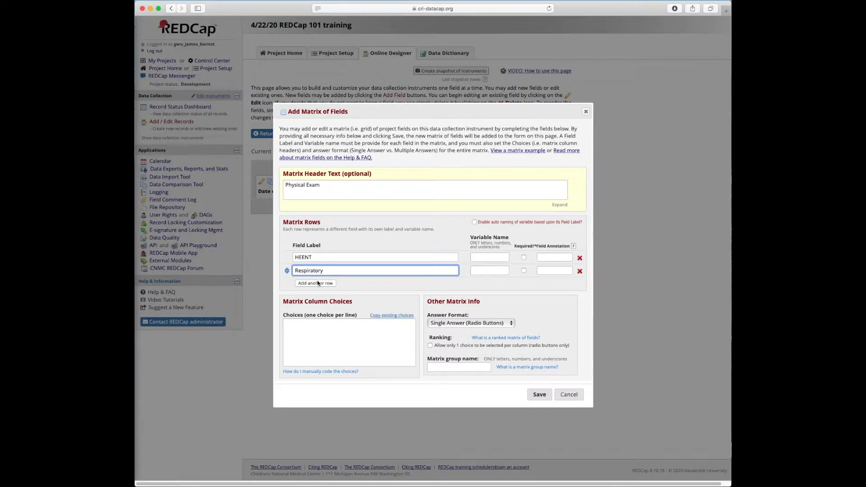
click(315, 282)
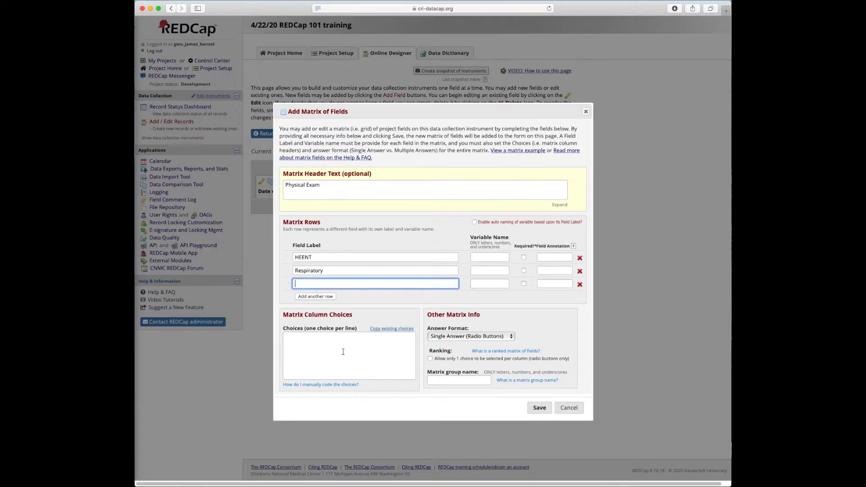
mouse_move(307, 306)
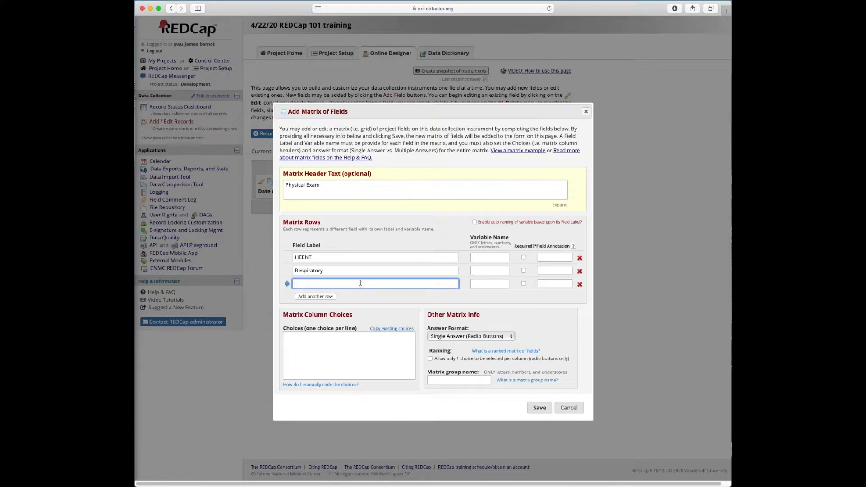
Step: Label rows three and four Cardiovascular and Gastrointestinal, adding a fifth row
text(C)
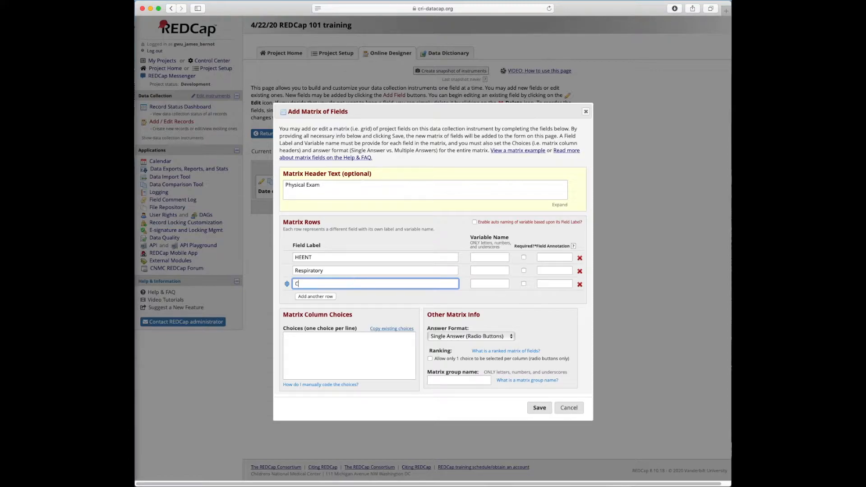
text(ardio)
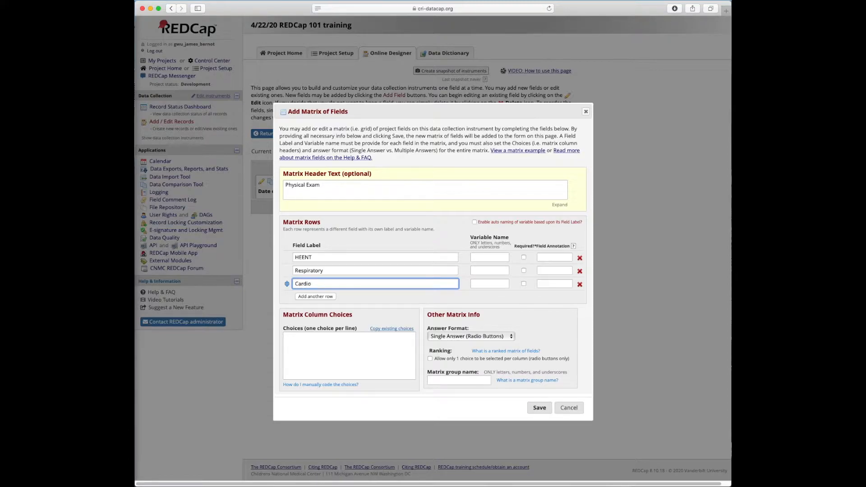
text(vascular)
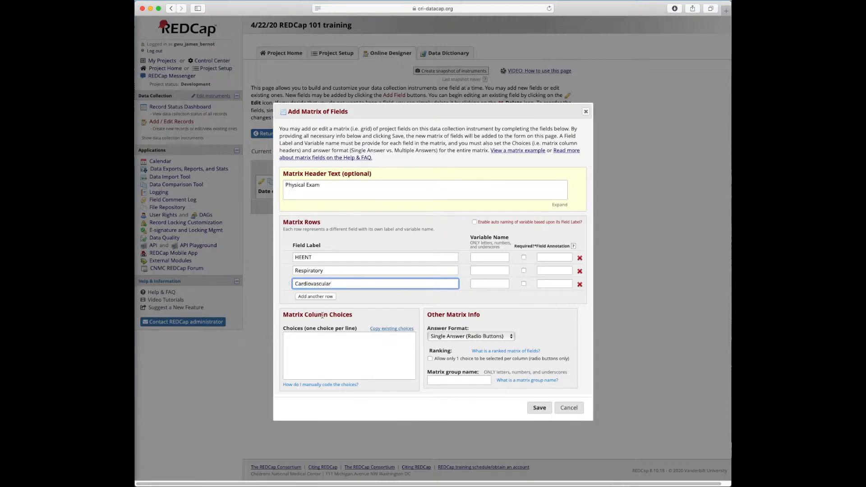
click(314, 296)
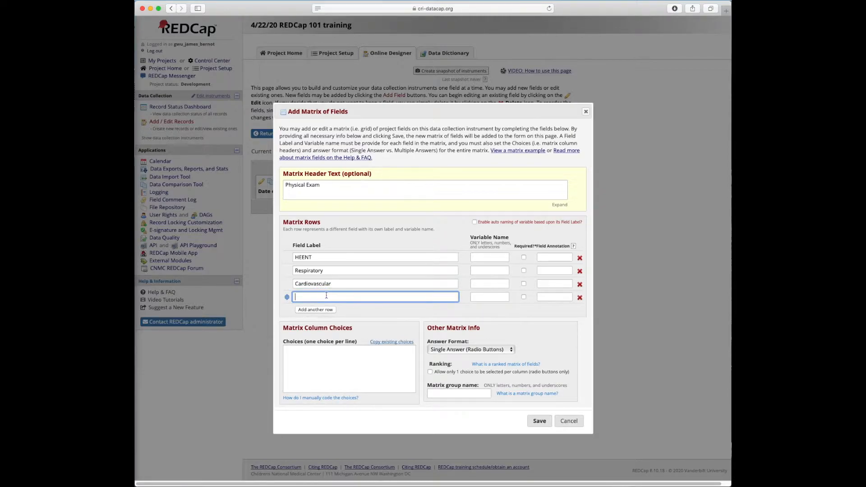
text(Gastrointestinal)
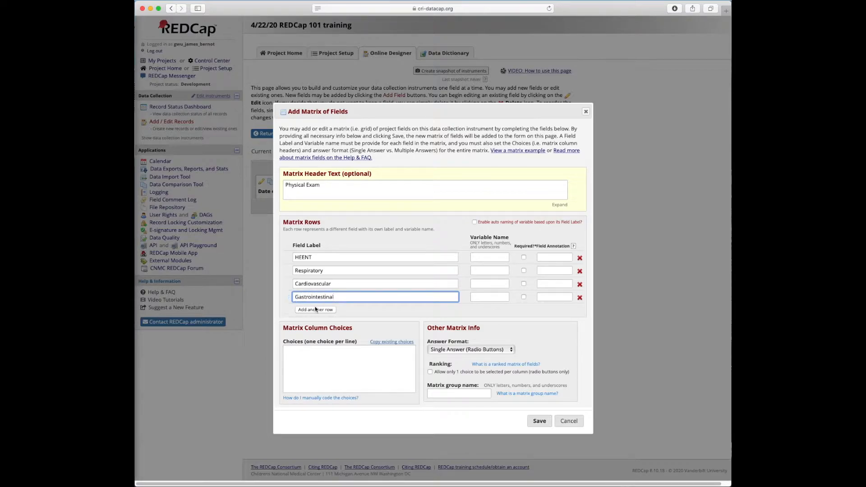
click(315, 309)
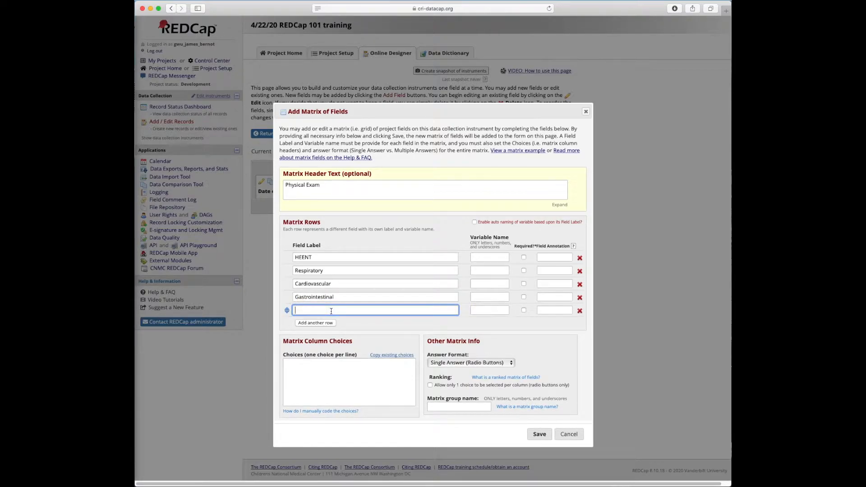
Step: Label the fifth row Musculoskeletal, correcting the mistyped spelling
text(Muscoskel)
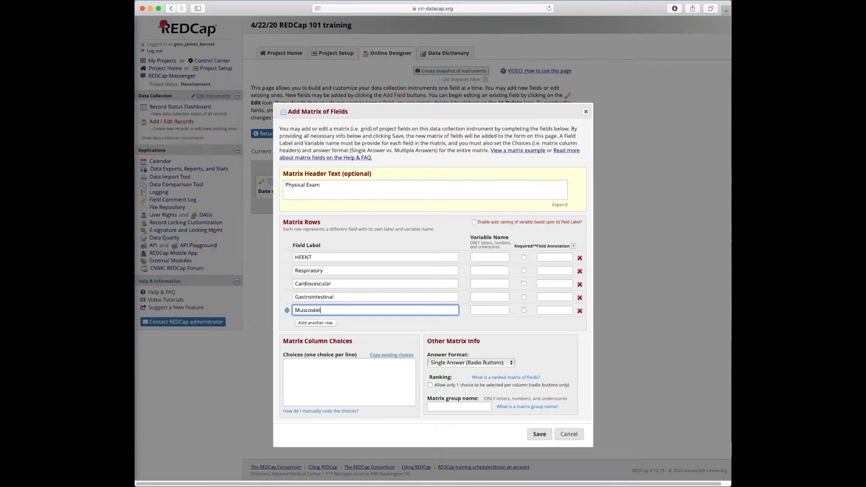
key(Backspace)
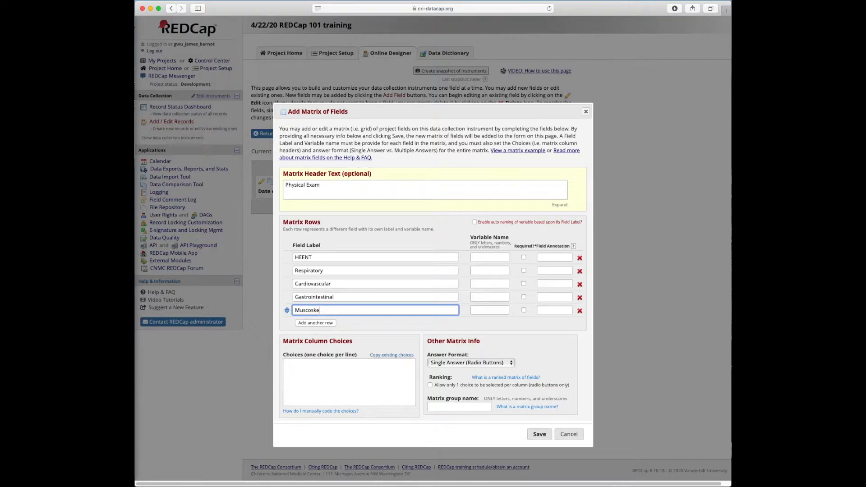
text(letal)
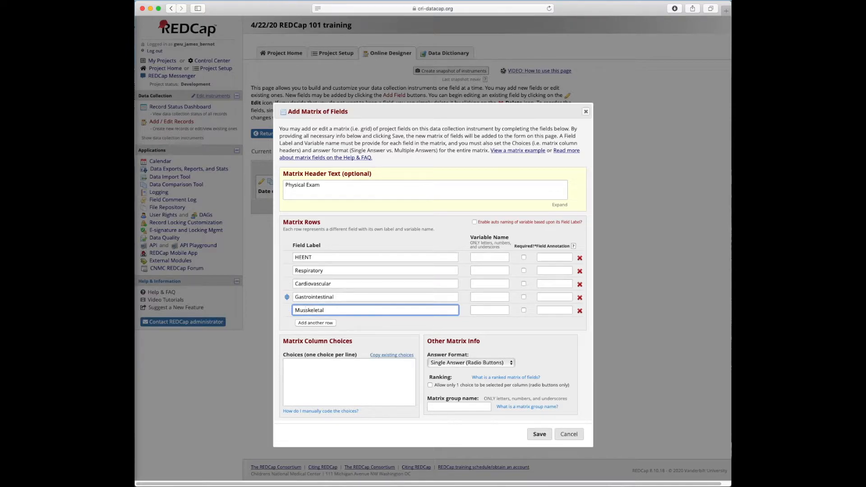
text(Musculoskeletal)
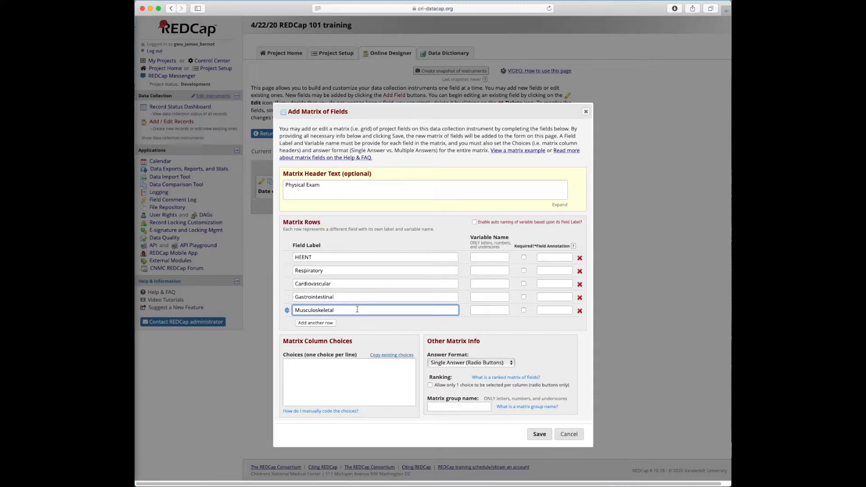
Step: Give the five rows variable names heent, resp, cardio, gastro and musc
click(489, 257)
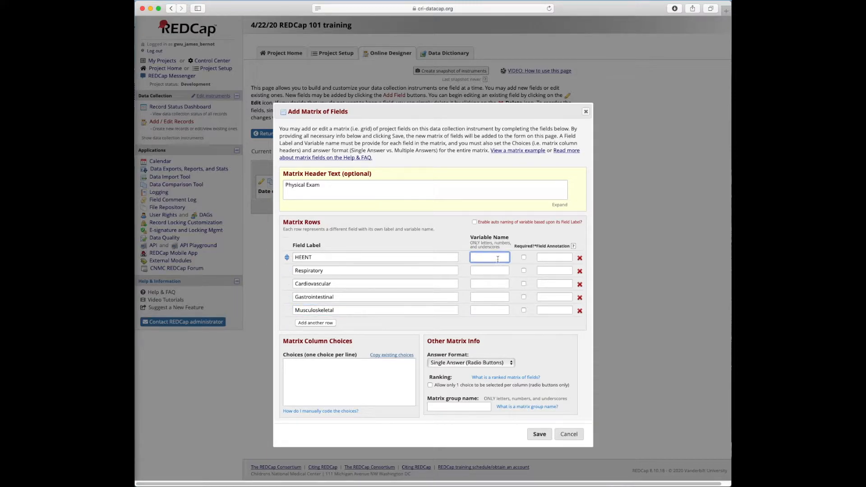
text(h)
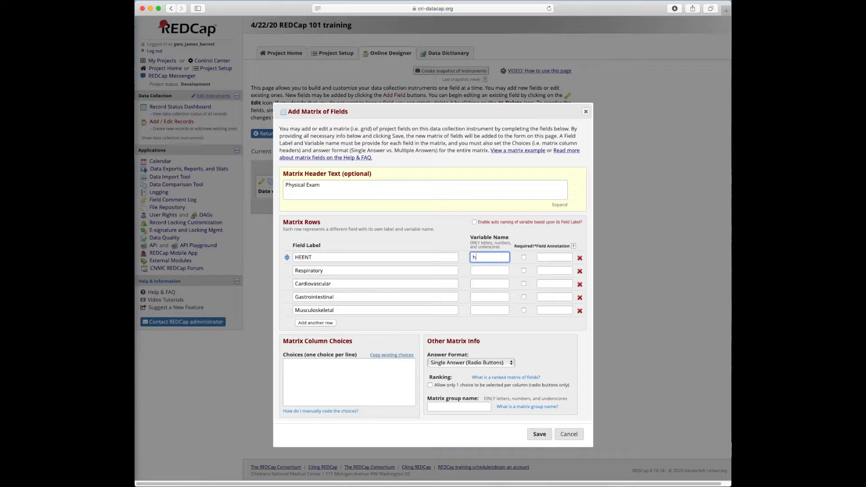
text(eent)
click(488, 269)
text(resp)
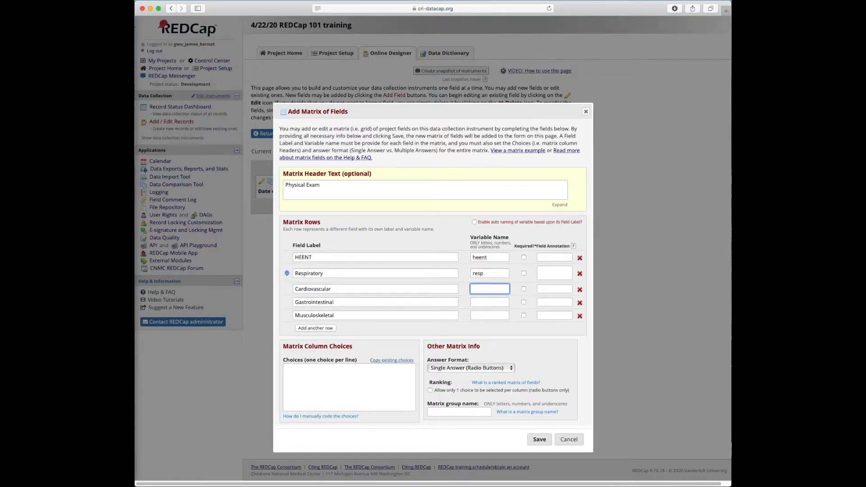
text(card)
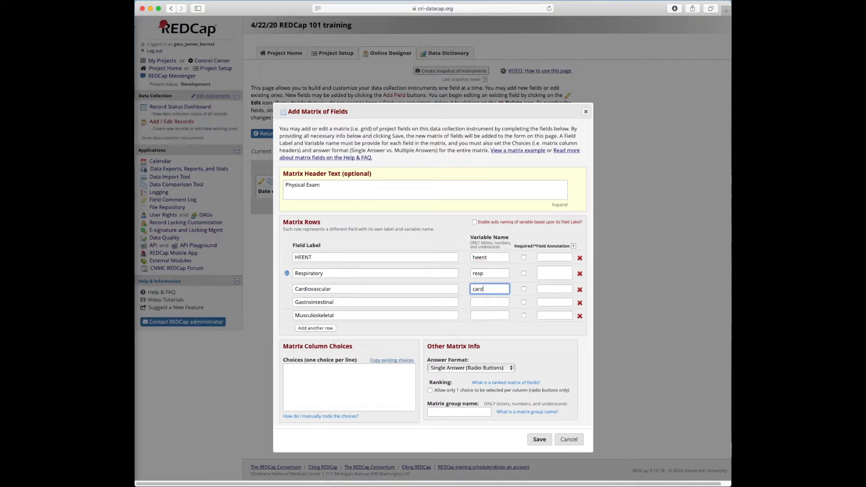
text(gastro)
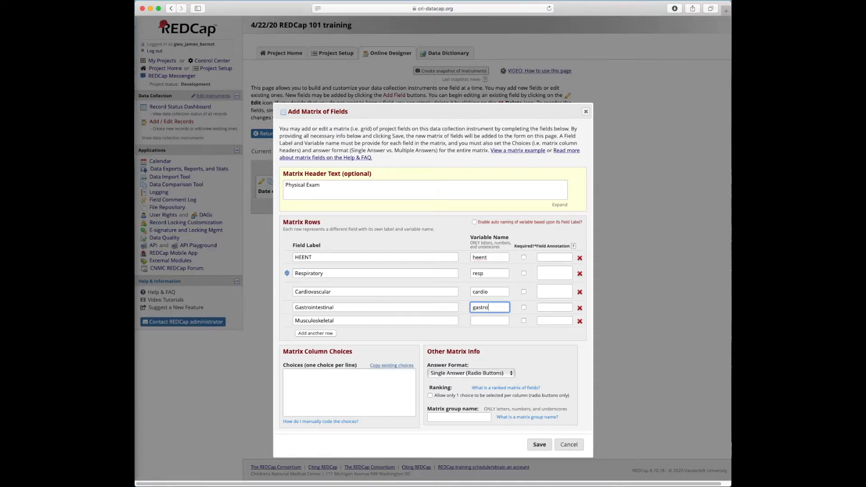
text(musc)
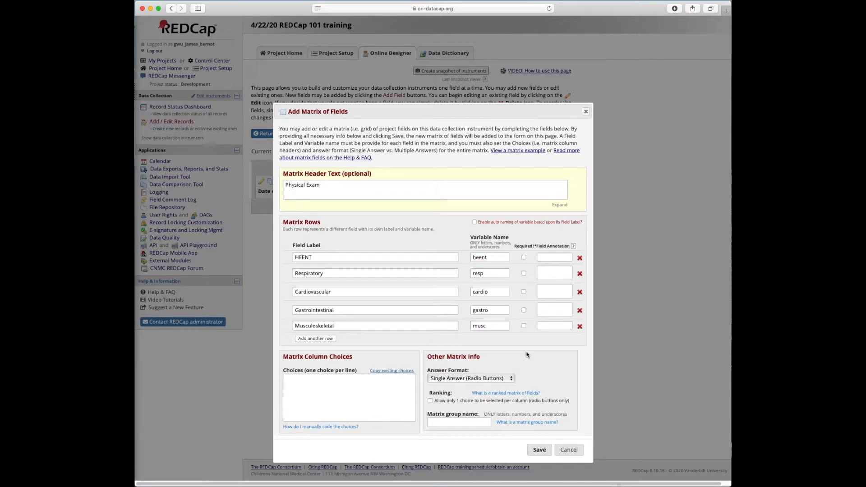
Step: Enter the matrix column choices '1, Normal', '2, Abnormal' and '99, Not done'
click(349, 397)
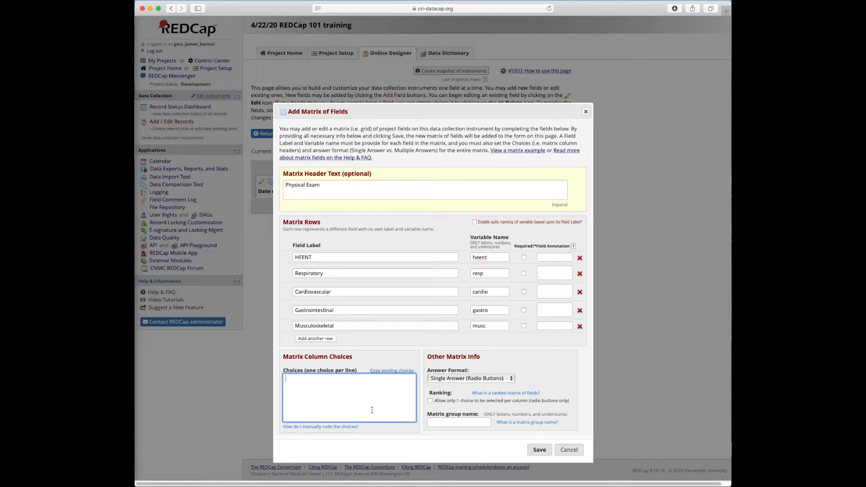
text(1,)
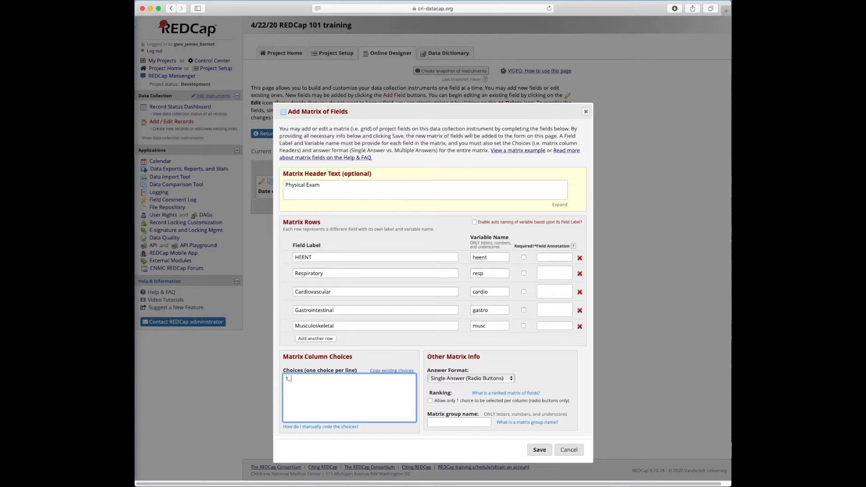
text(Normal)
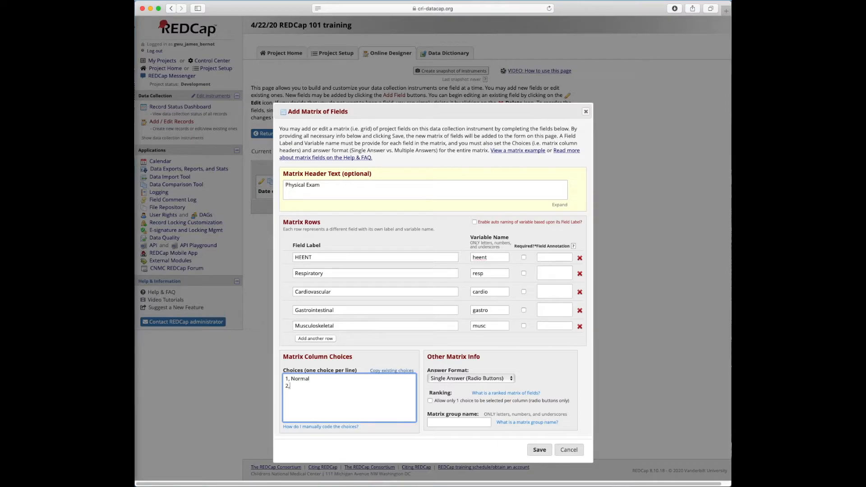
text(Abnormal)
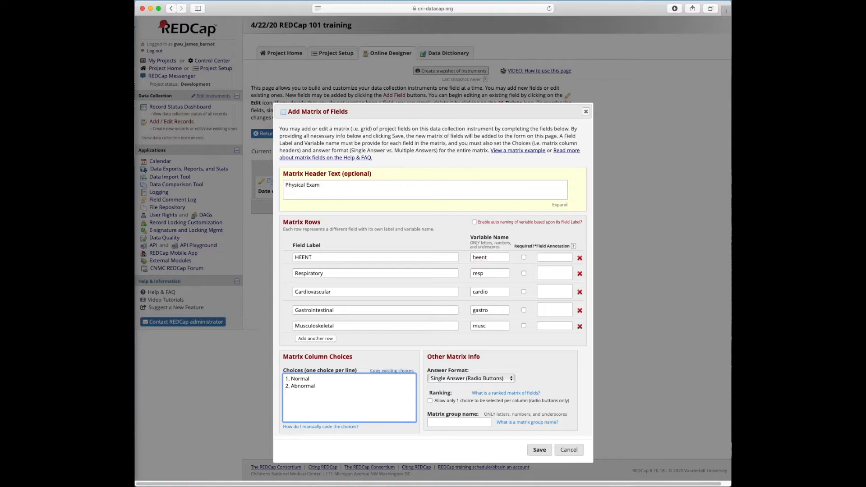
text(99,)
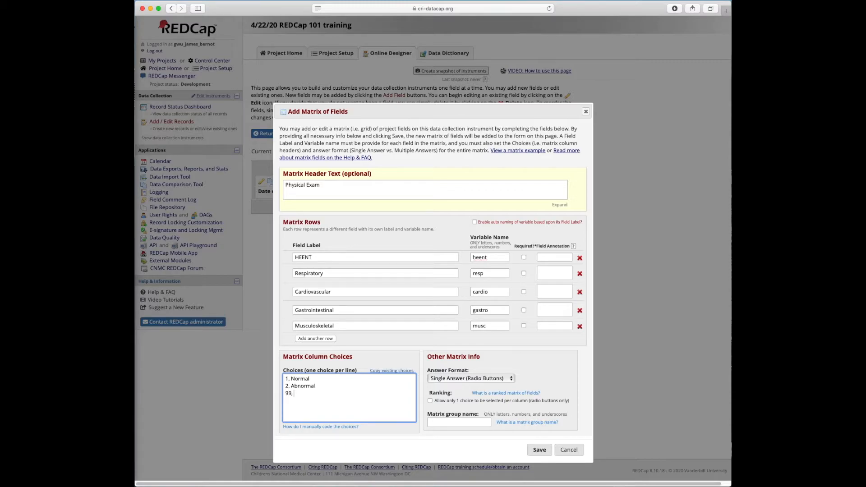
text(Not done)
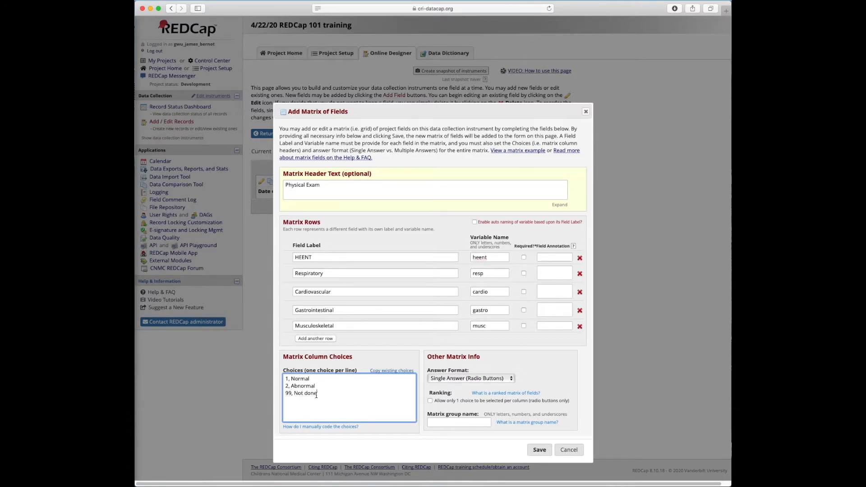
mouse_move(492, 453)
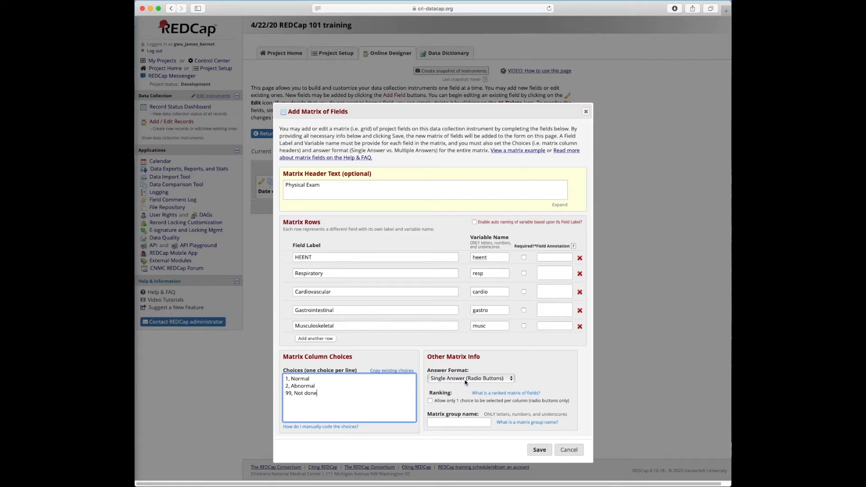
Step: Keep the answer format as Single Answer (Radio Buttons)
click(468, 377)
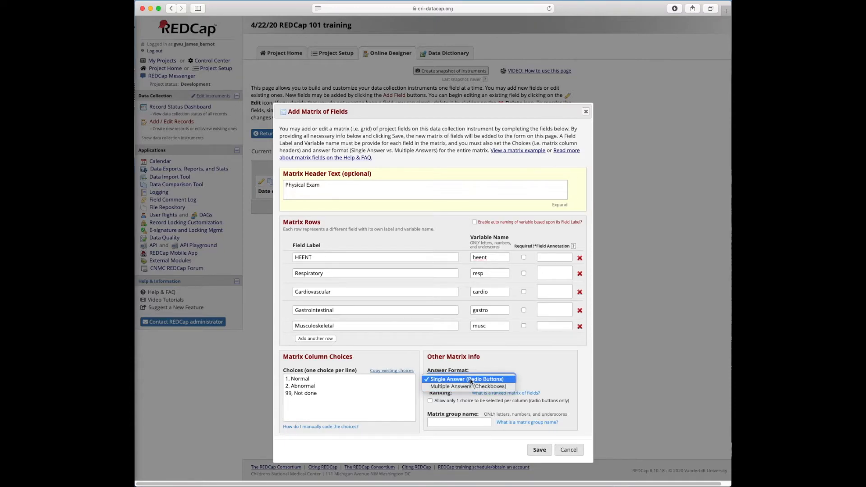
click(470, 378)
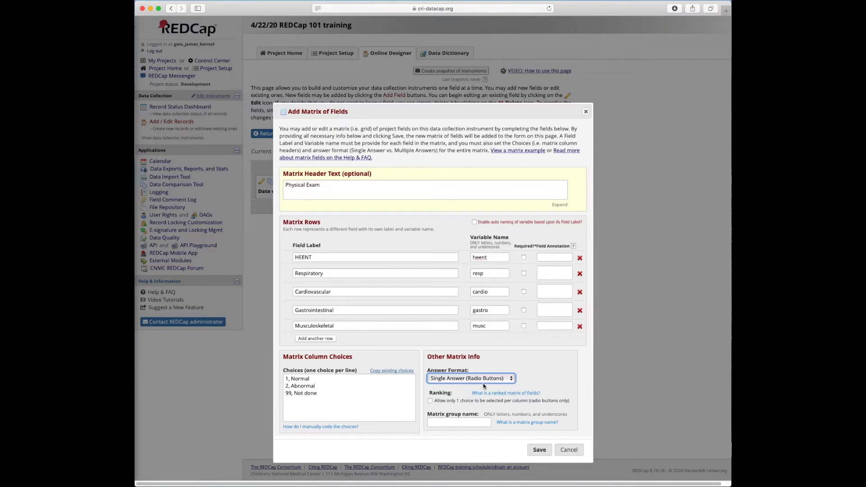
mouse_move(323, 250)
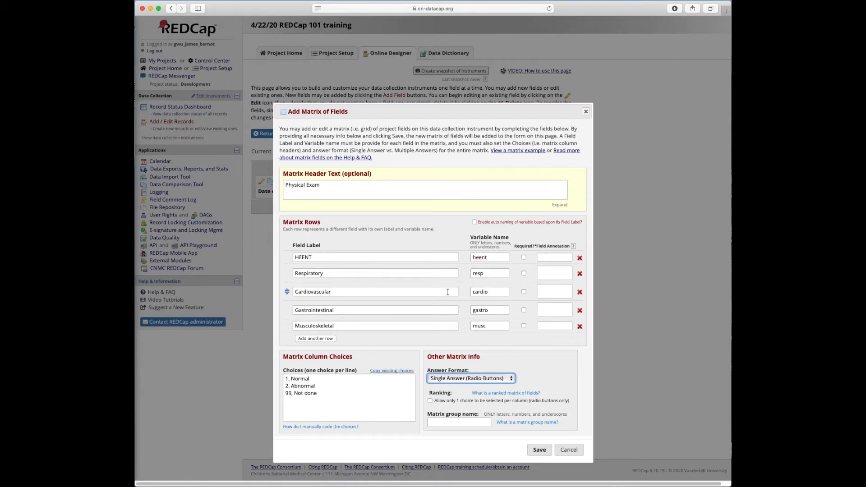
mouse_move(465, 356)
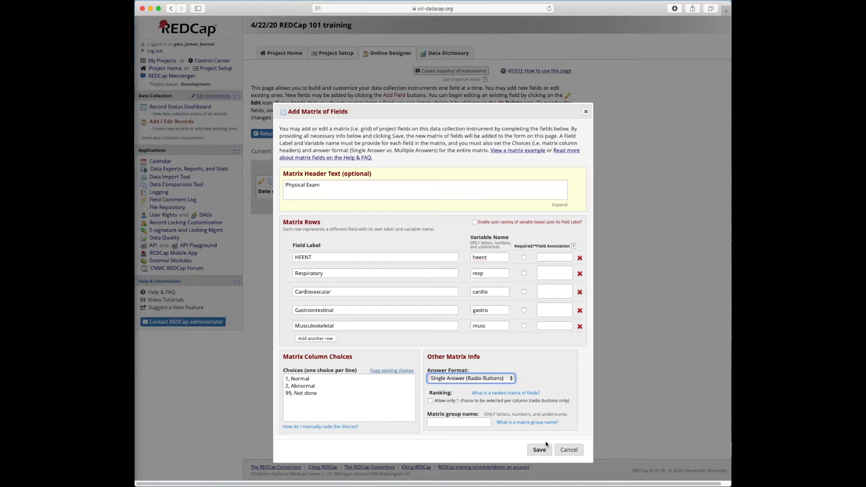
Step: Set the matrix group name to pe and save the matrix
click(458, 422)
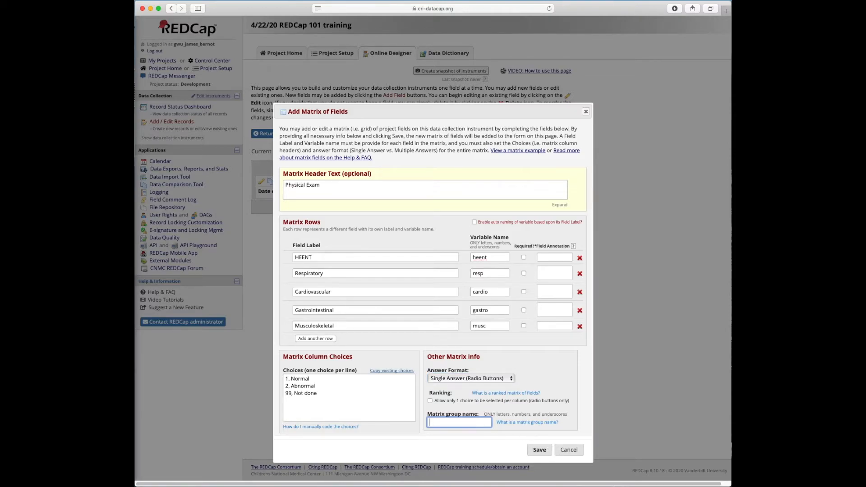
click(458, 422)
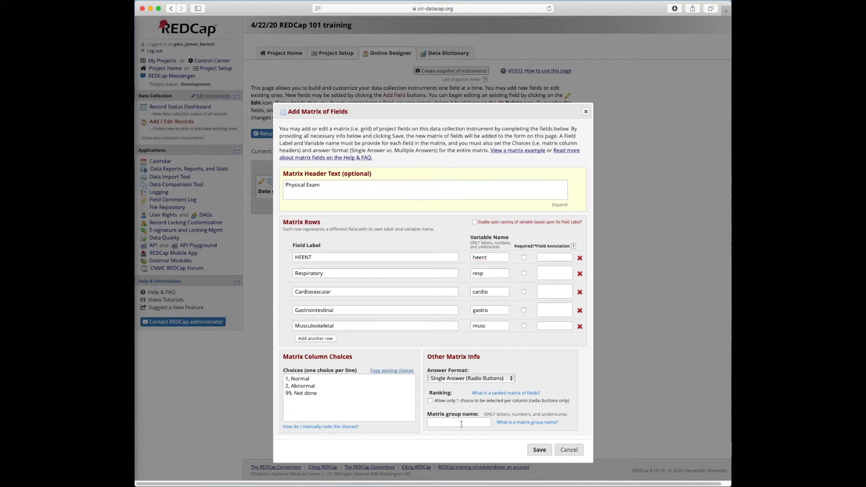
text(pe)
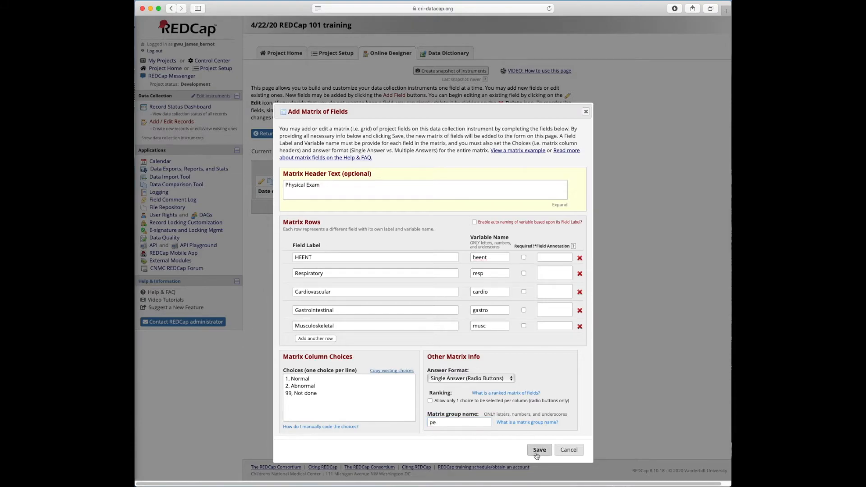
click(539, 449)
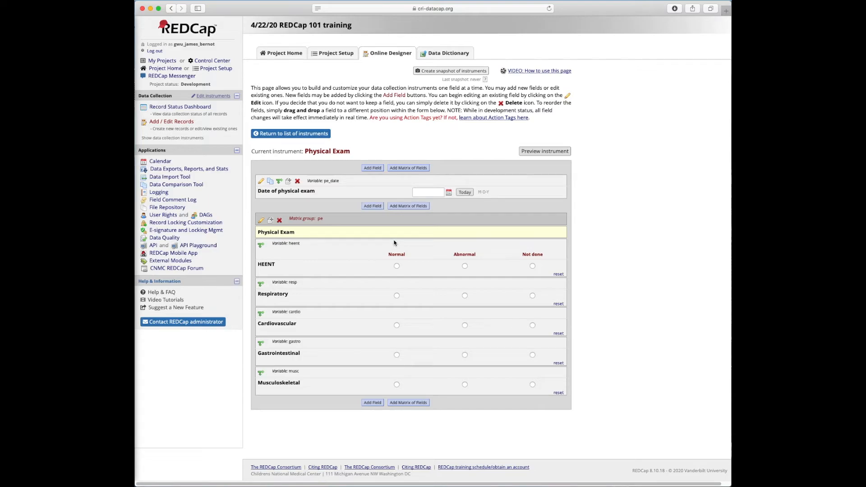
mouse_move(406, 287)
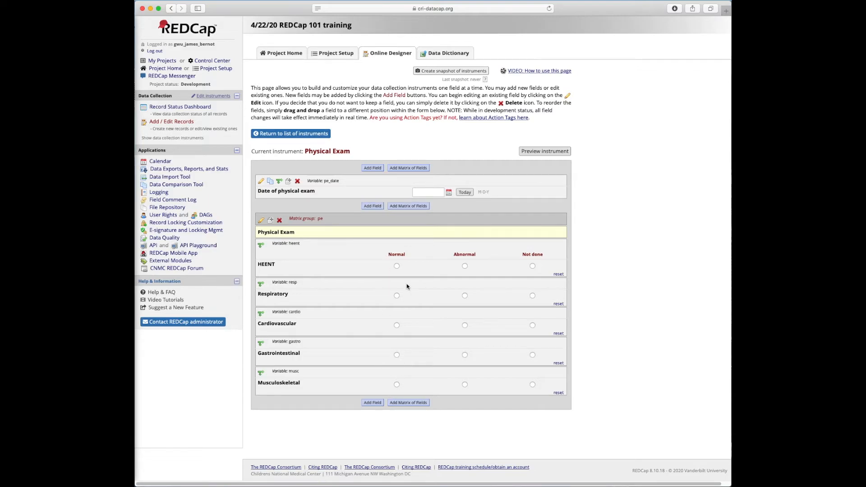
mouse_move(281, 311)
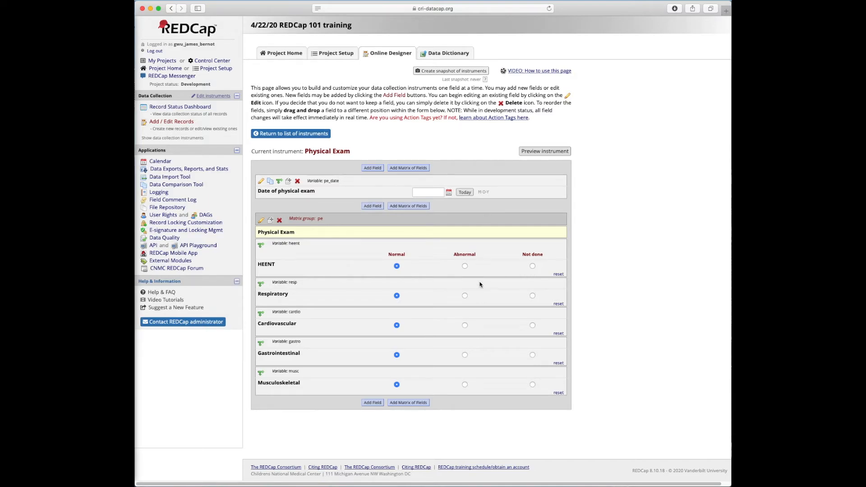
mouse_move(455, 383)
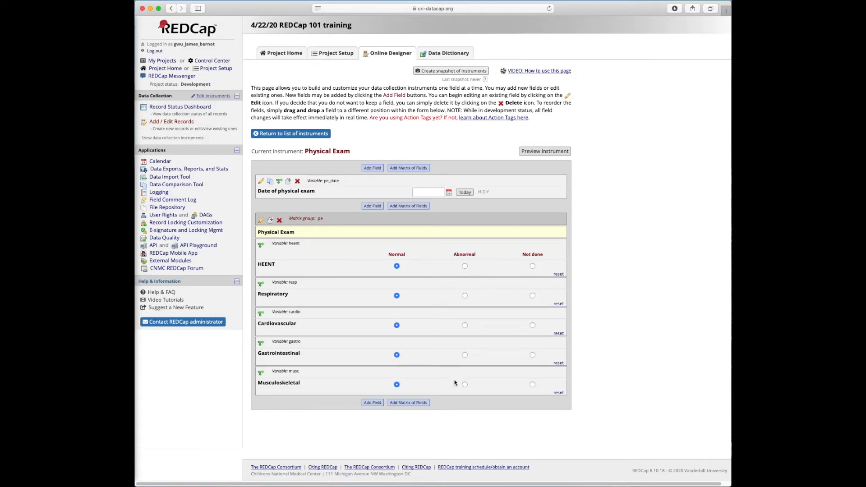
mouse_move(495, 288)
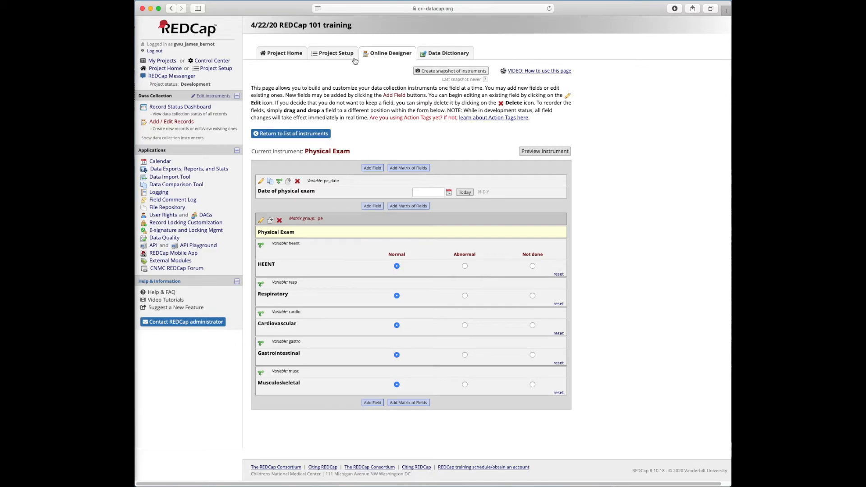
mouse_move(463, 145)
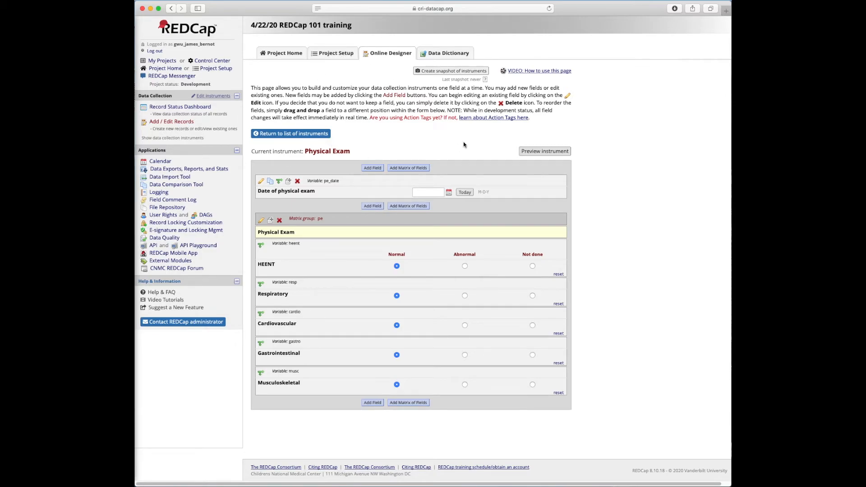
mouse_move(436, 143)
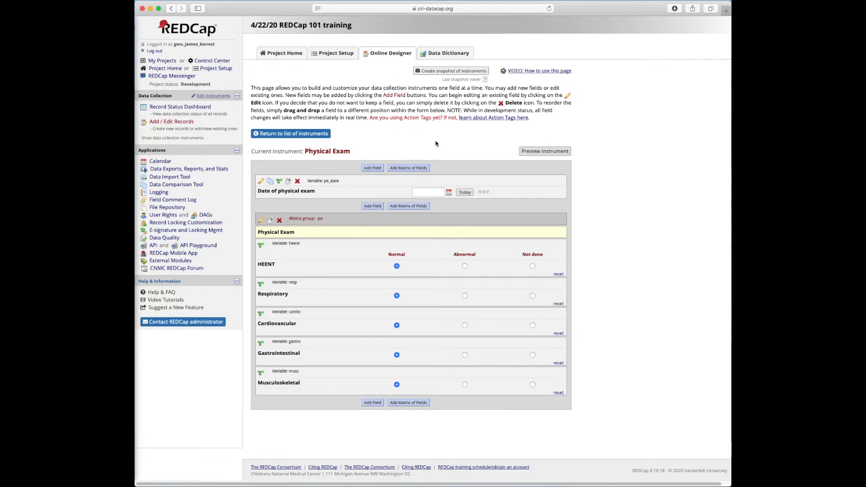
mouse_move(435, 415)
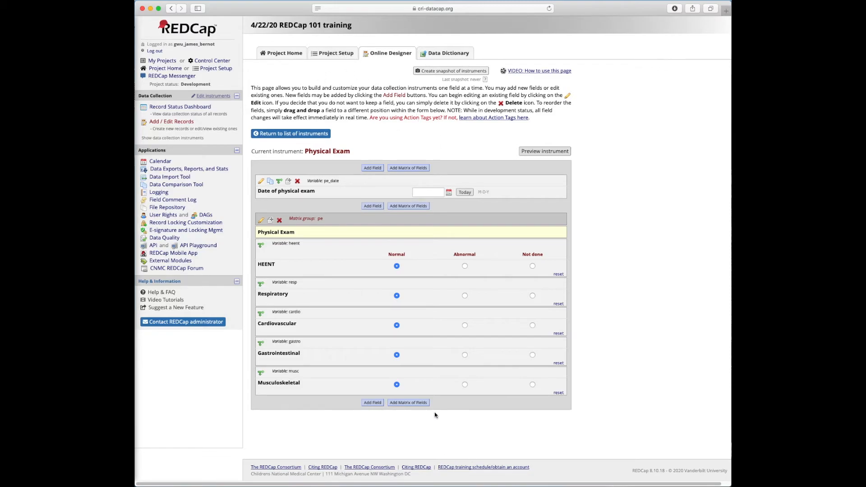
Step: Return from the Online Designer to the instrument list showing Physical Exam with 6 fields
click(292, 134)
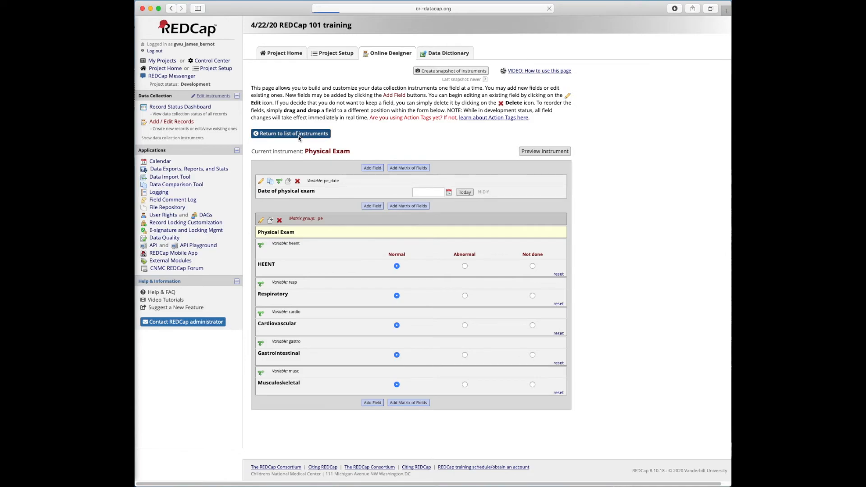
click(292, 133)
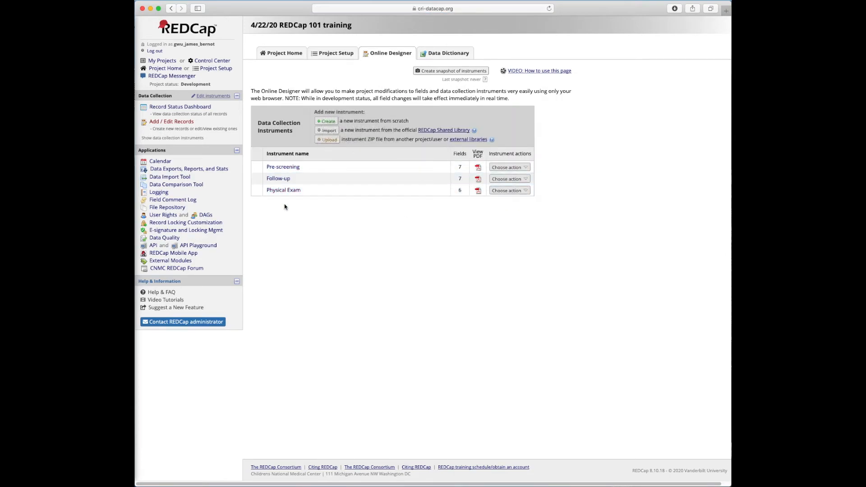
mouse_move(526, 319)
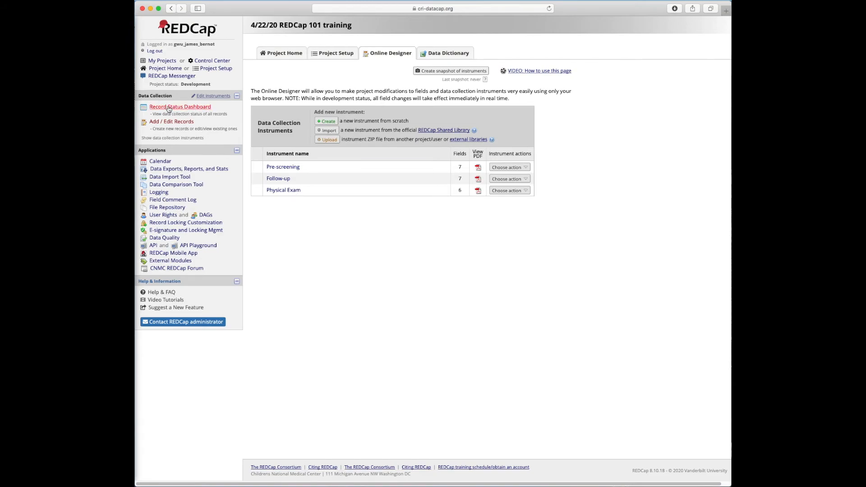
mouse_move(286, 190)
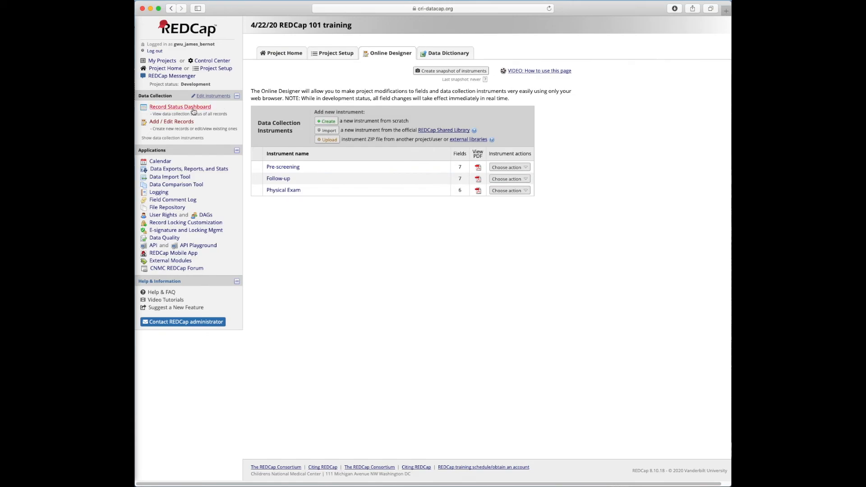
Step: Review the Record Status Dashboard, then go to Add / Edit Records listing 3 records
click(179, 106)
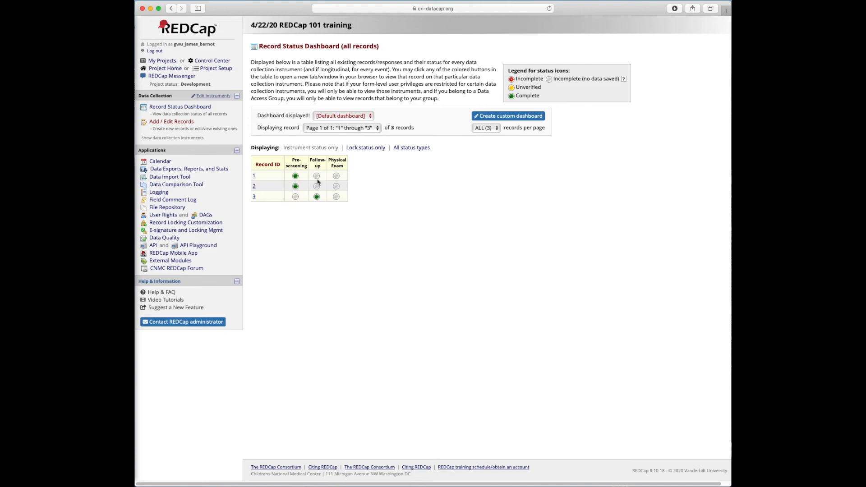
mouse_move(354, 174)
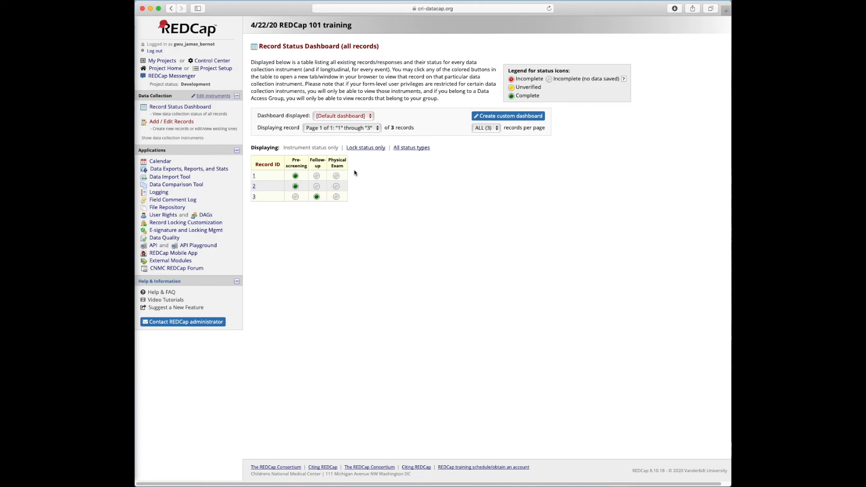
mouse_move(253, 133)
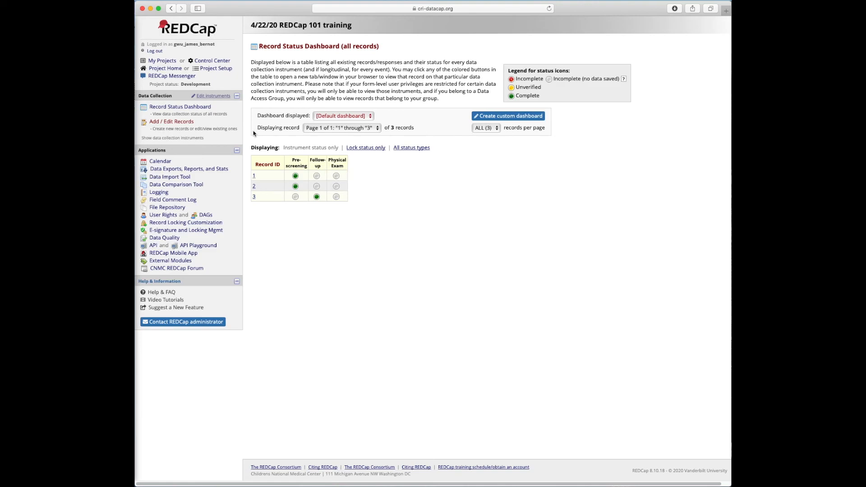
mouse_move(289, 166)
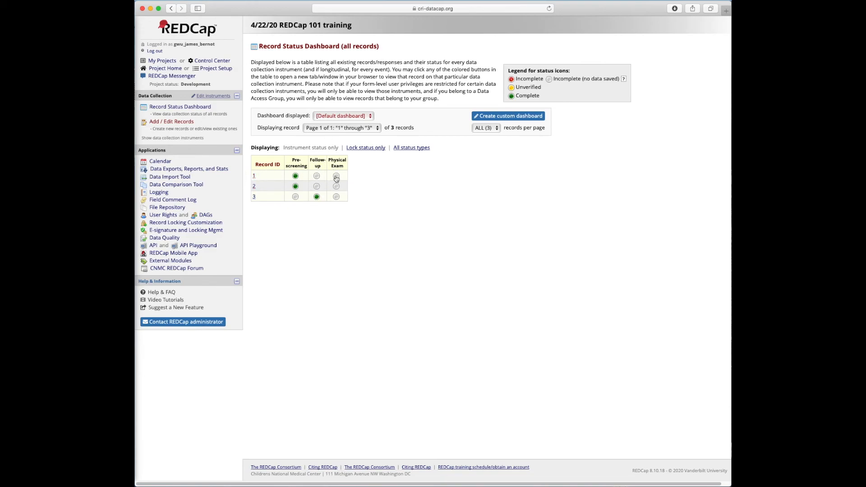
click(335, 176)
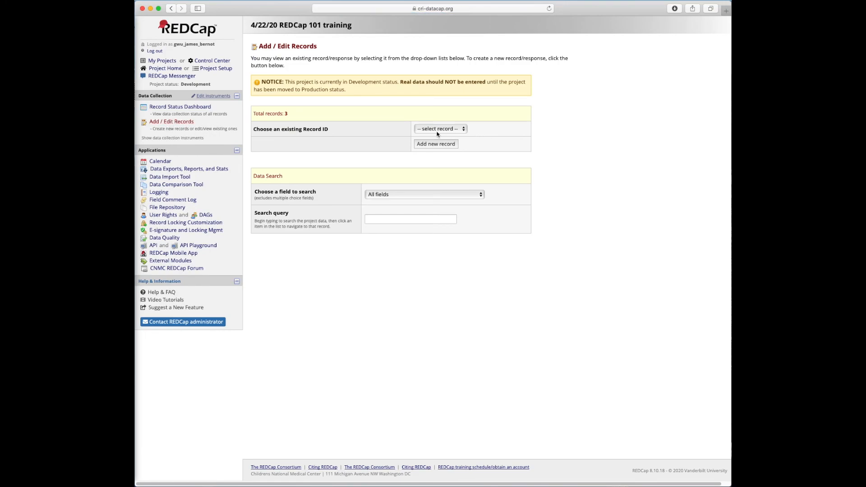
click(440, 129)
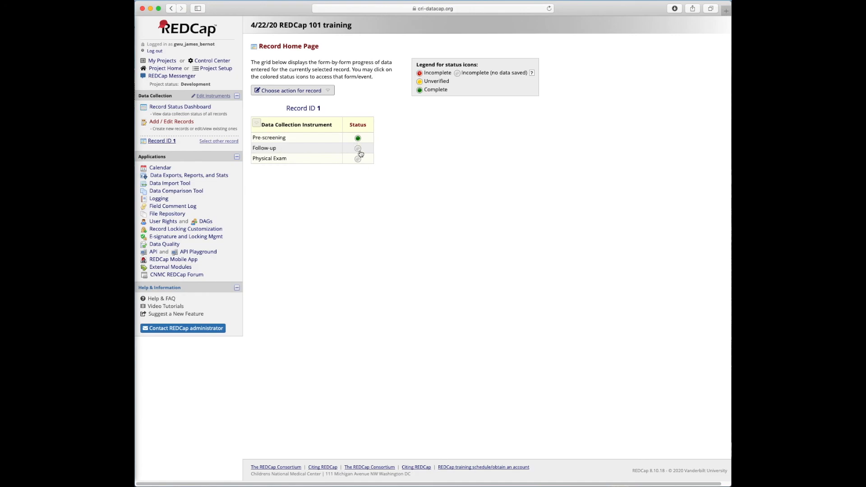
click(357, 147)
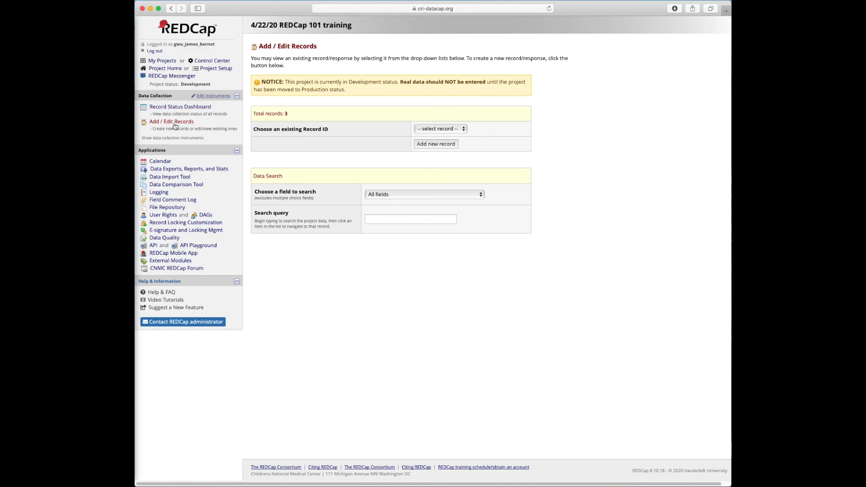
mouse_move(174, 115)
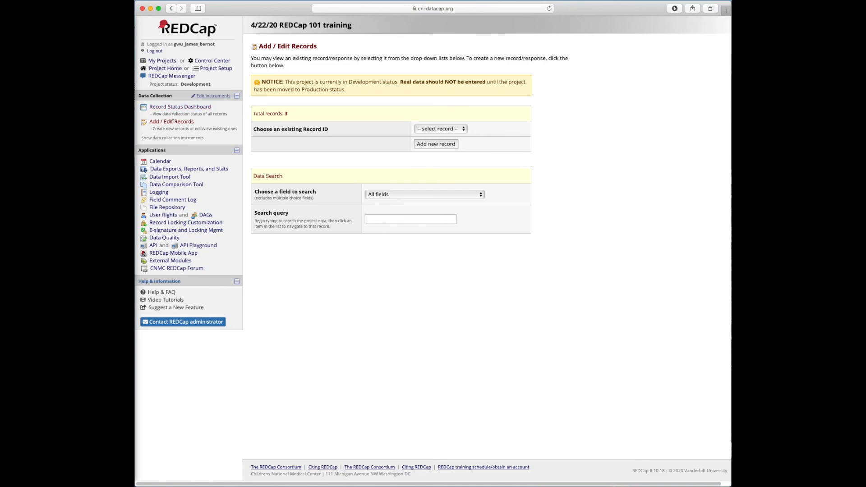
mouse_move(216, 103)
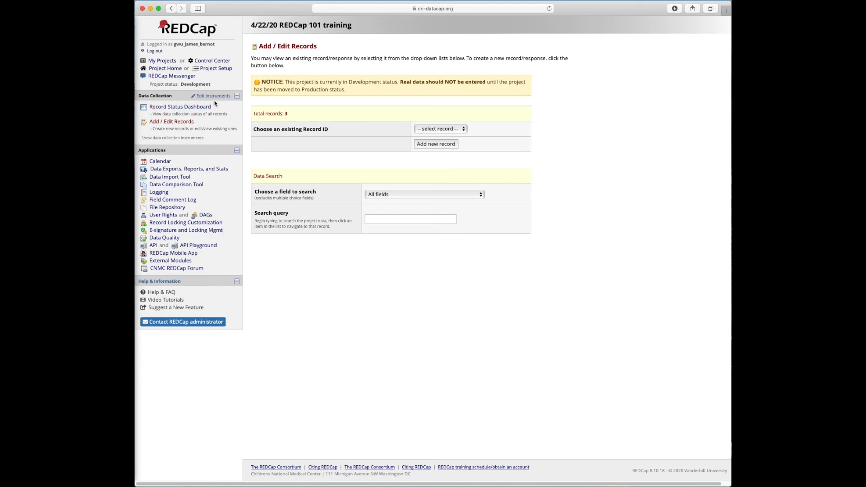